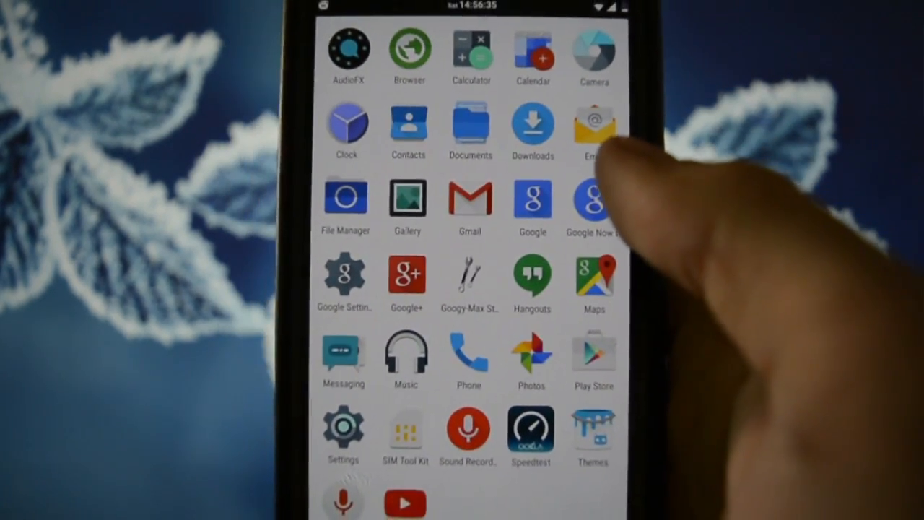
- Launch Googy-Max Stweaks and browse the CPU governor, frequency limits and voltage delta sliders
left_click(469, 282)
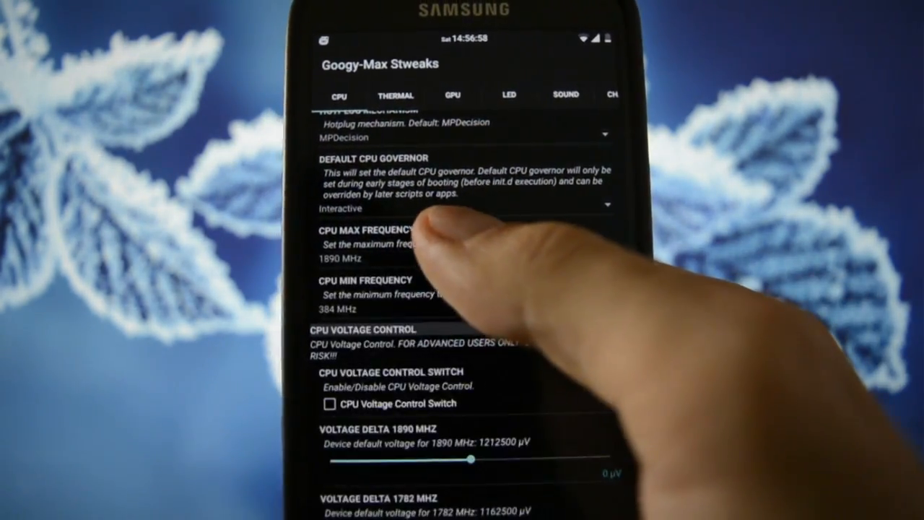
scroll("up", 3)
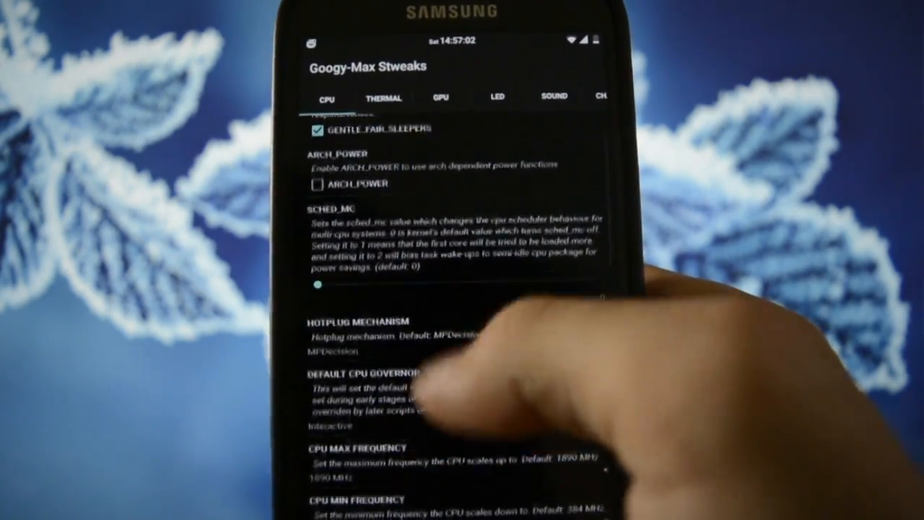
scroll("down", 3)
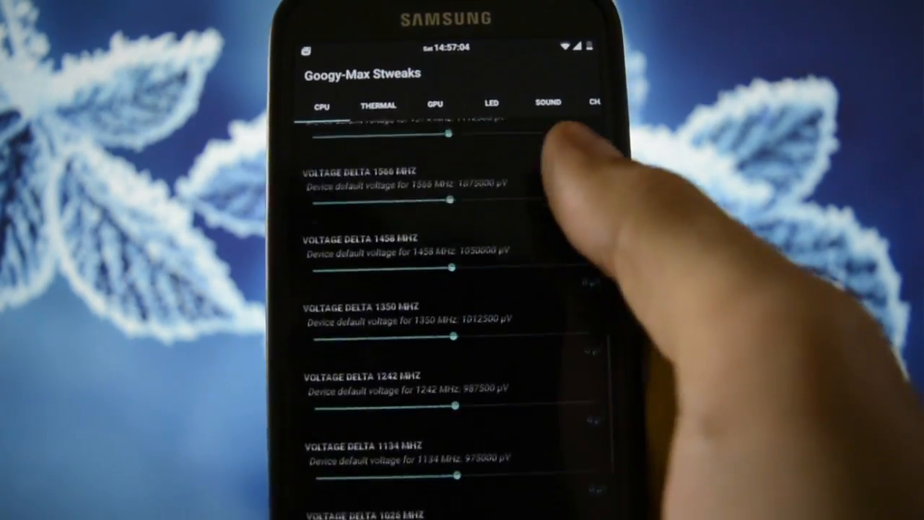
scroll("down", 3)
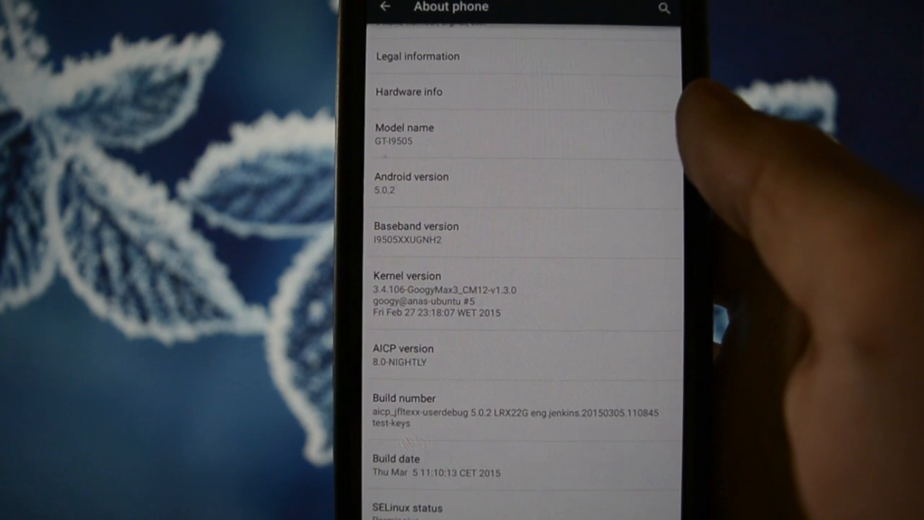
- Scroll through the kernel and AICP version details on About phone
scroll("up", 3)
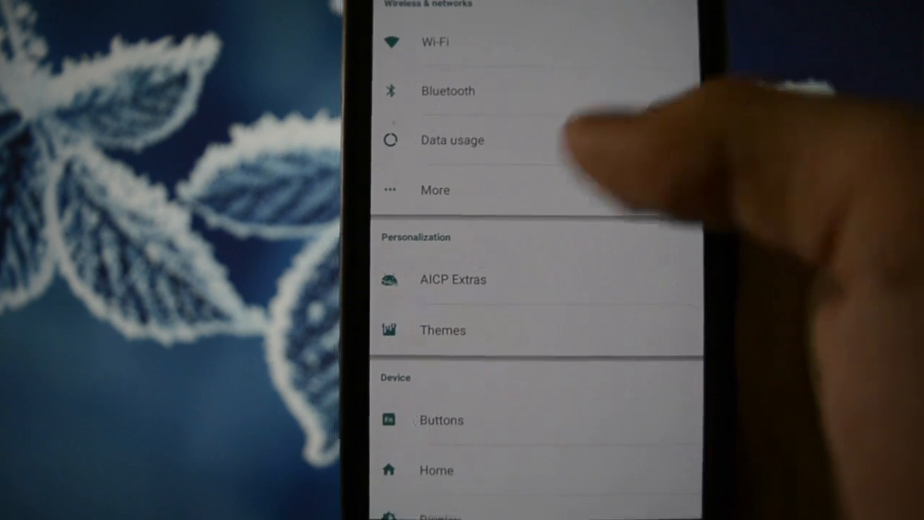
- Go into AICP Extras' Various Shit page, dismiss the Yahoo Weather popup and review its weather options
left_click(453, 280)
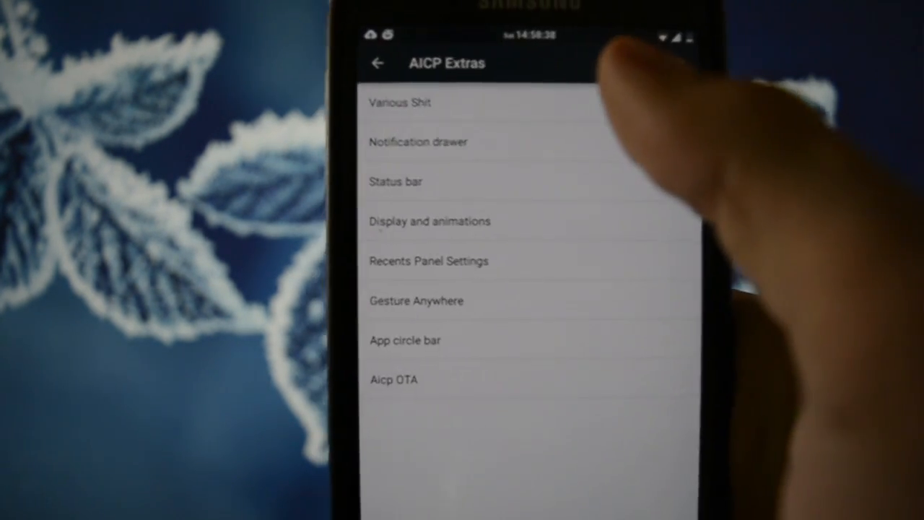
left_click(400, 101)
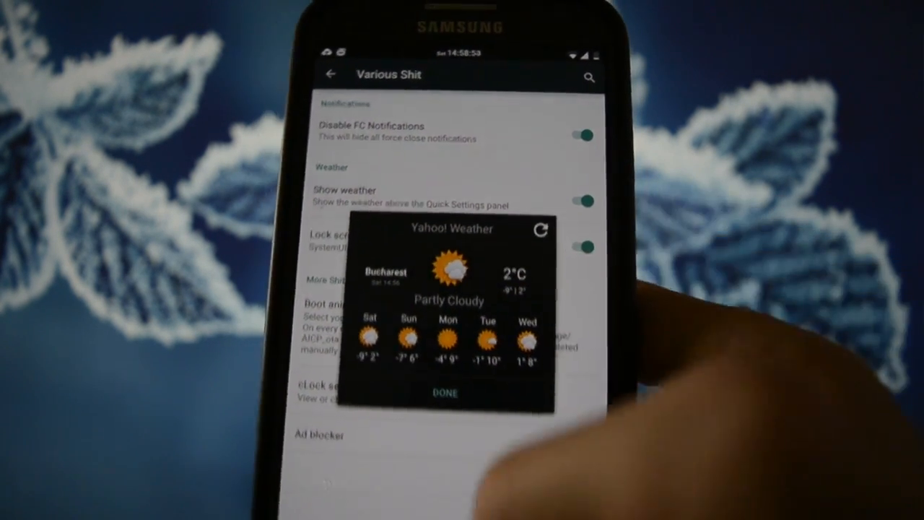
left_click(445, 393)
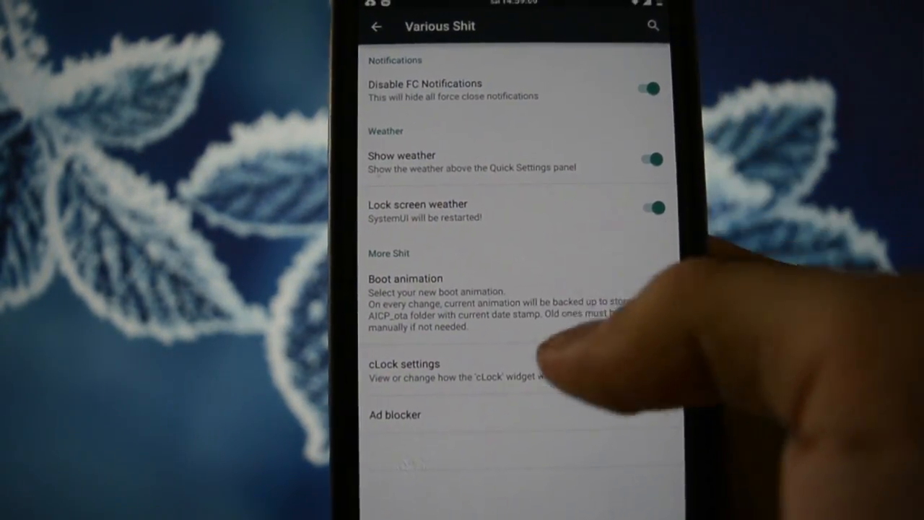
left_click(403, 364)
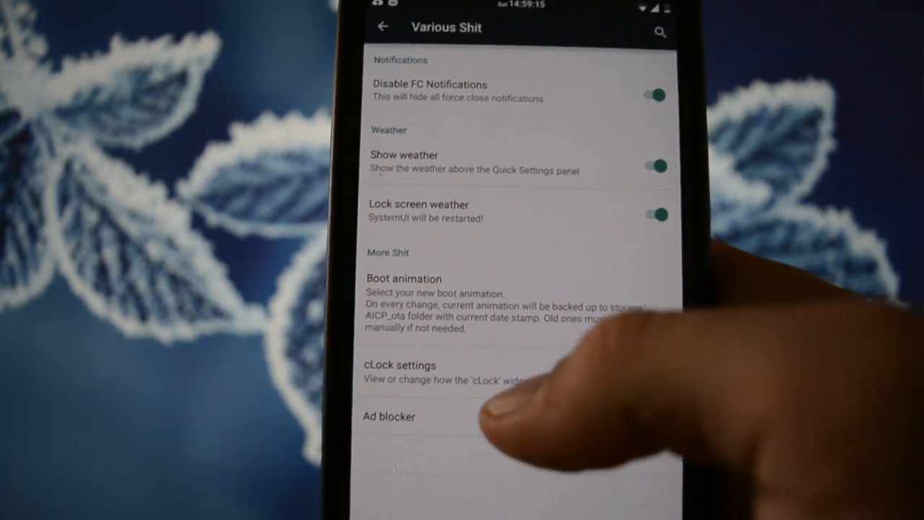
left_click(389, 416)
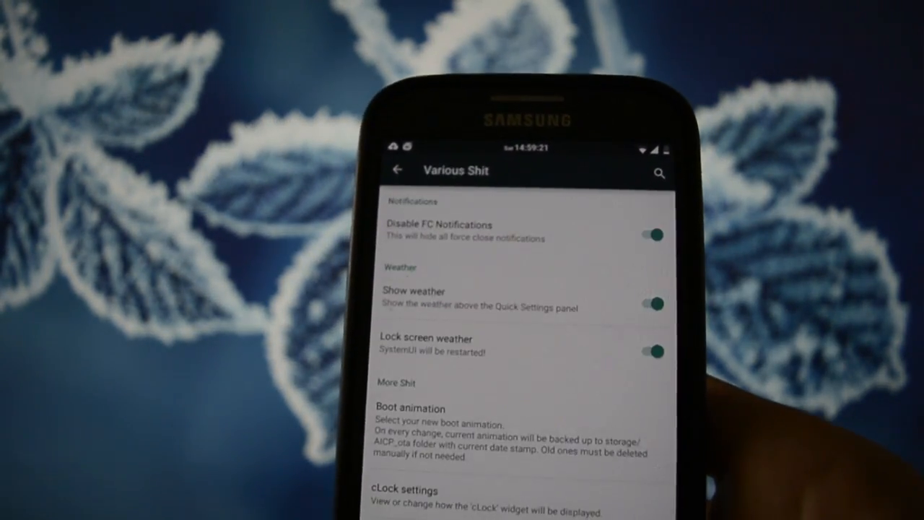
- Return to the AICP Extras category list via the app drawer and recent apps
left_click(396, 170)
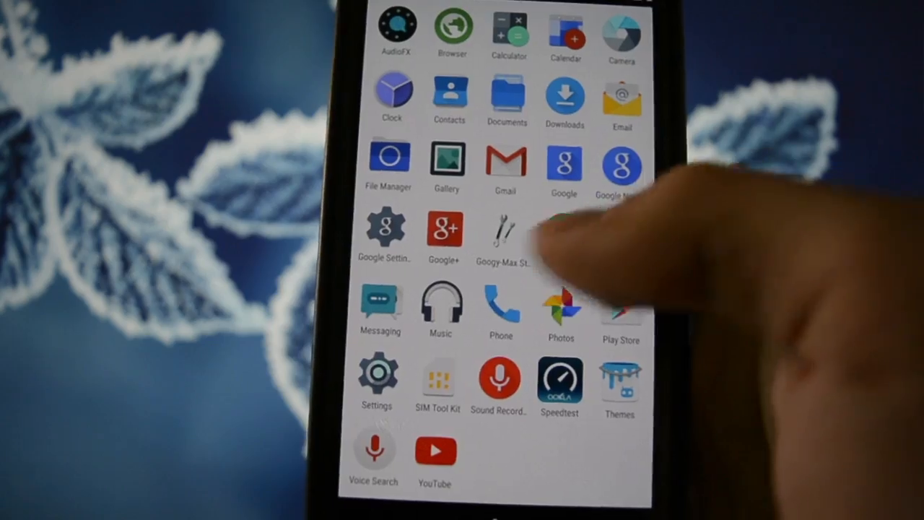
left_click(376, 378)
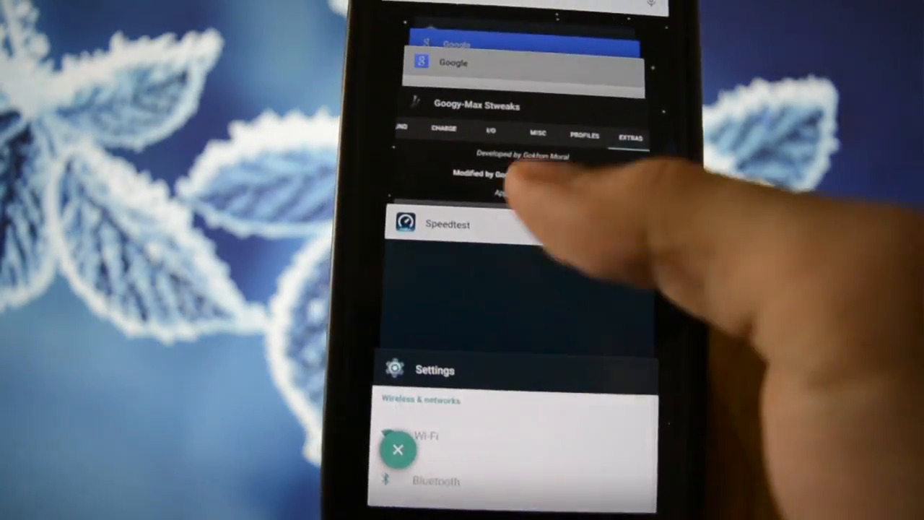
scroll("up", 3)
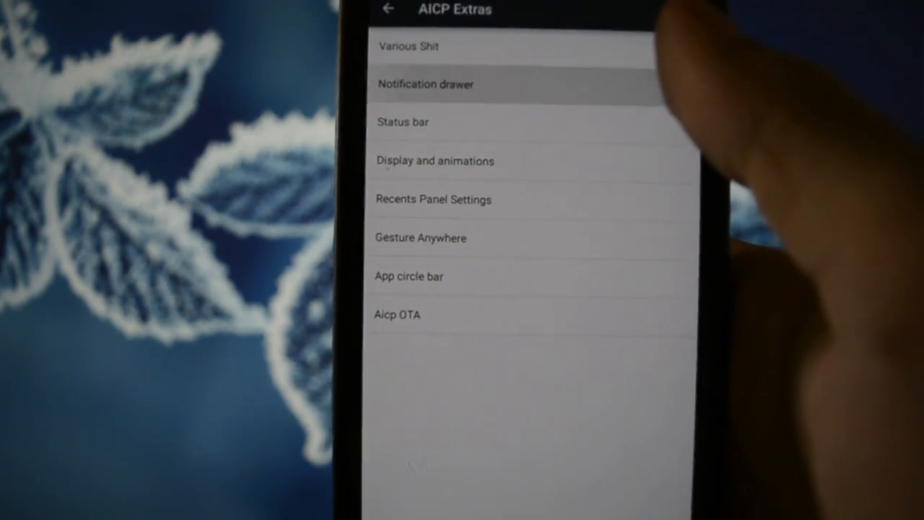
left_click(424, 84)
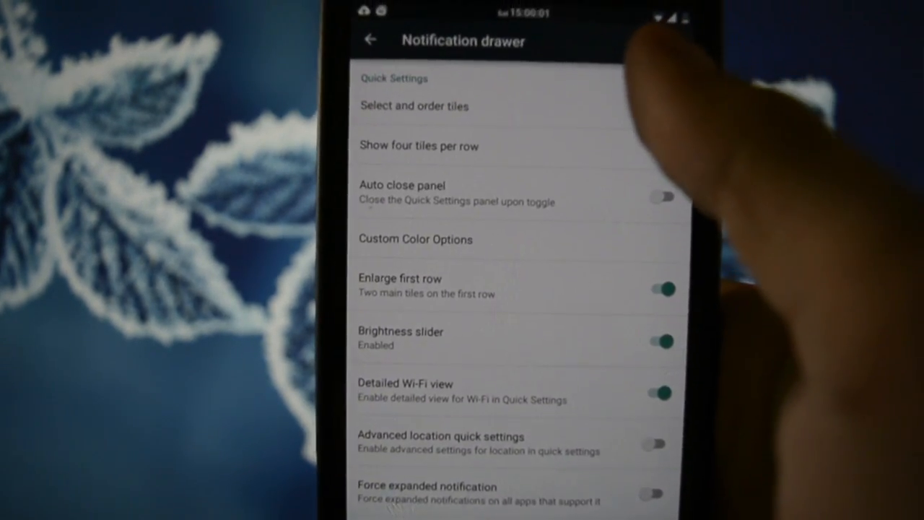
left_click(413, 105)
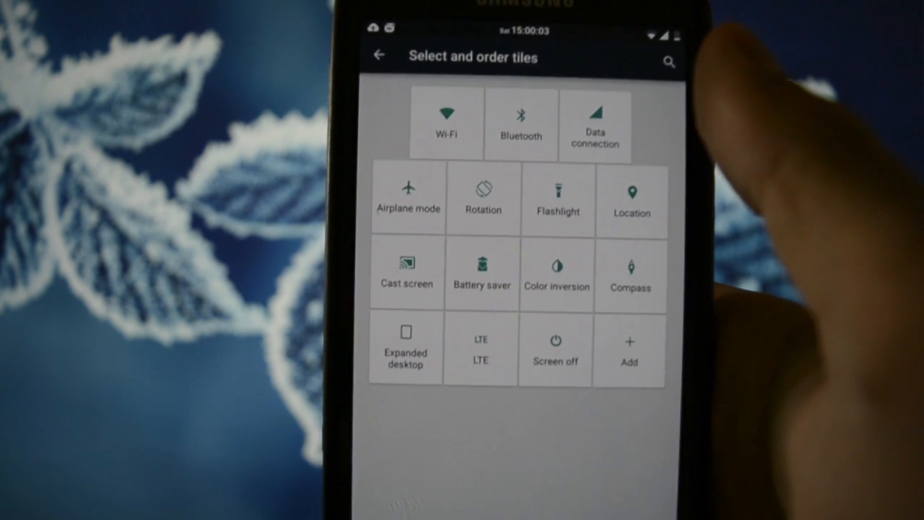
left_click(628, 350)
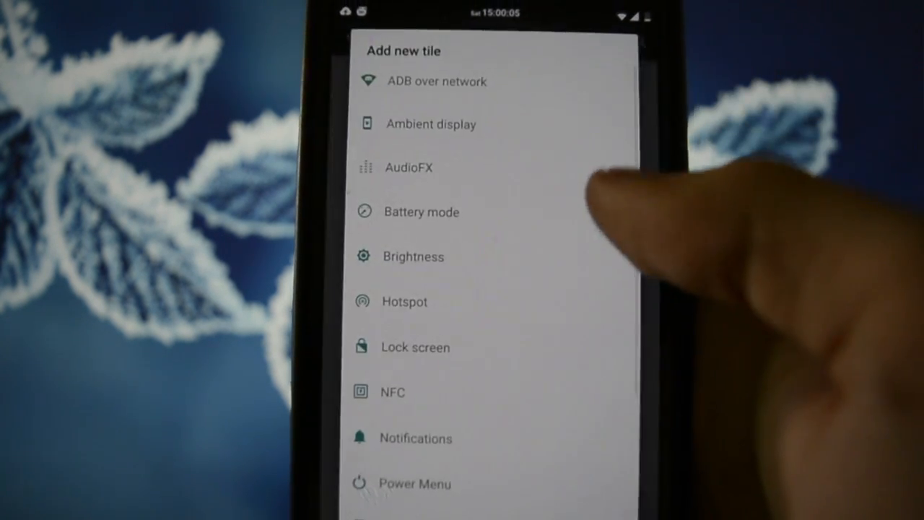
scroll("up", 3)
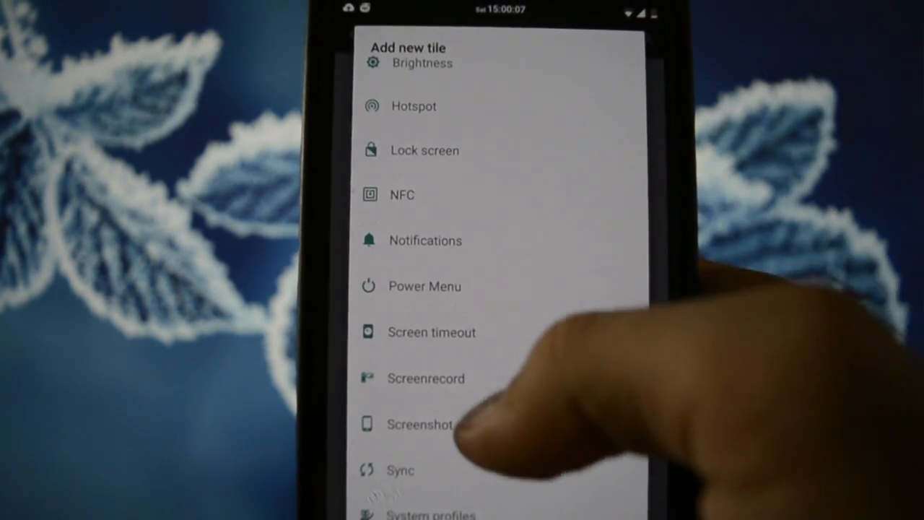
scroll("up", 3)
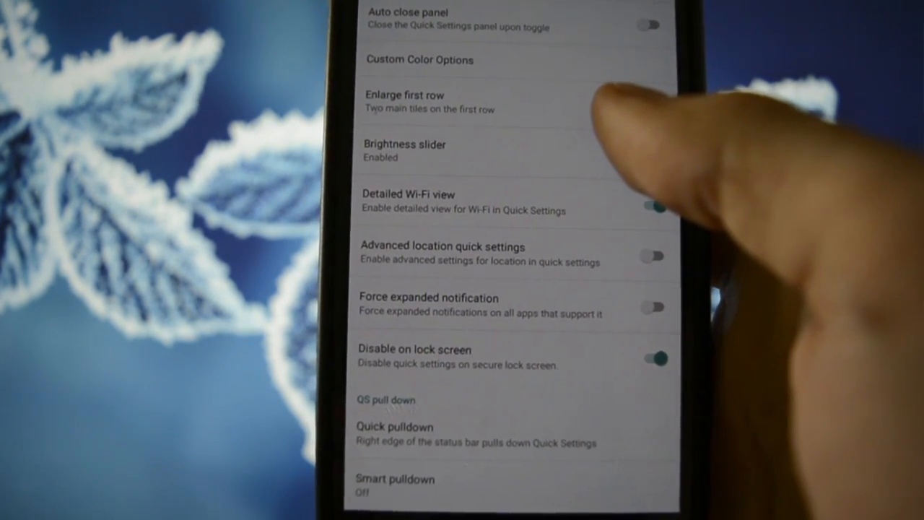
left_click(650, 107)
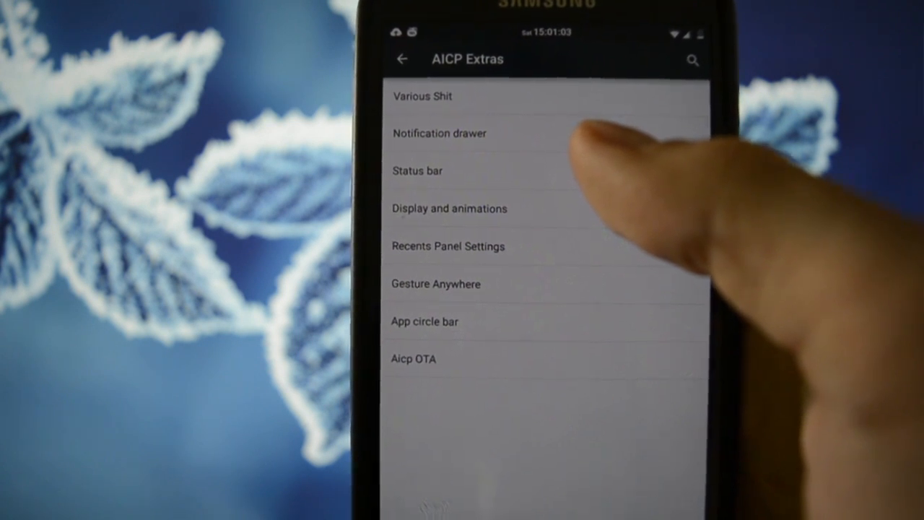
- Browse the Status bar page's Clock and date and Battery settings subpages
left_click(418, 171)
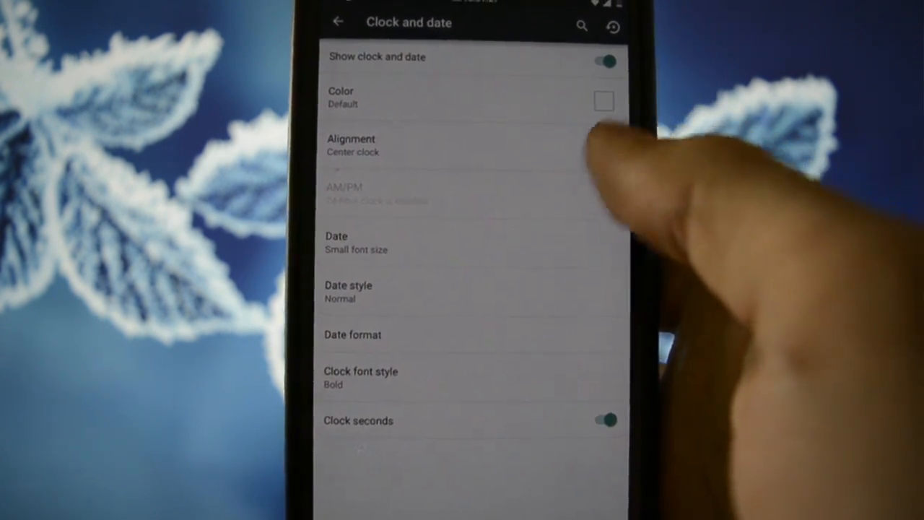
left_click(338, 22)
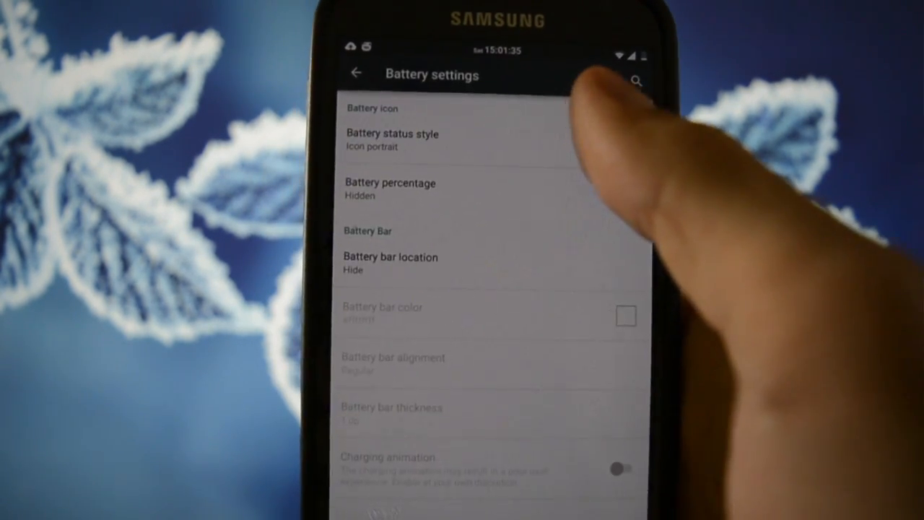
left_click(391, 139)
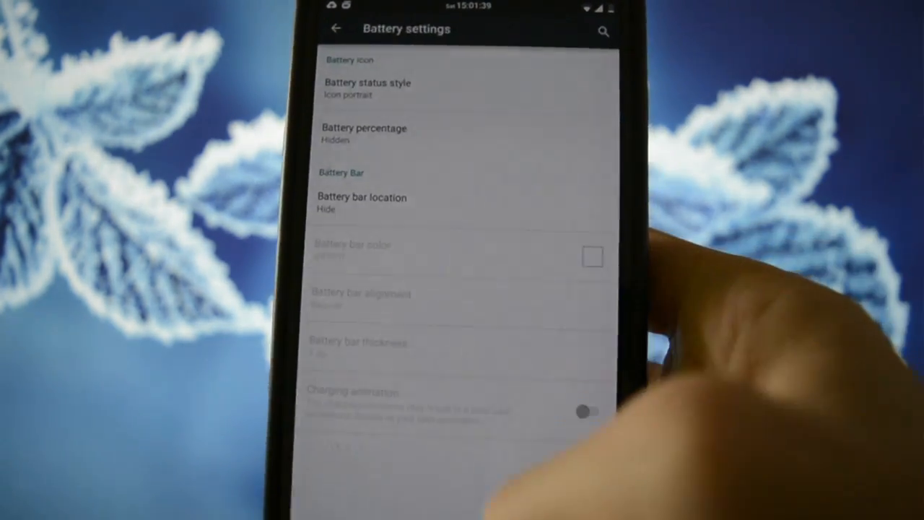
left_click(335, 28)
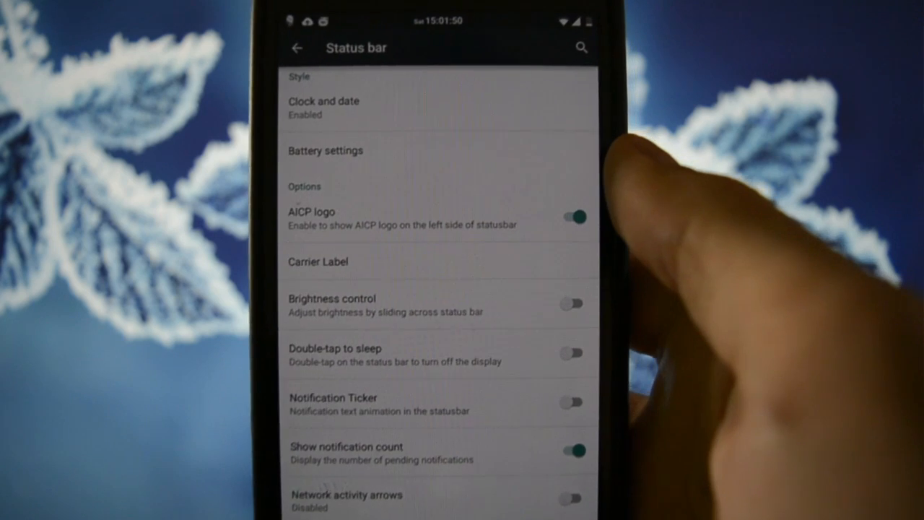
- Switch off the AICP logo toggle and scroll the status bar options down to Greeting
left_click(575, 216)
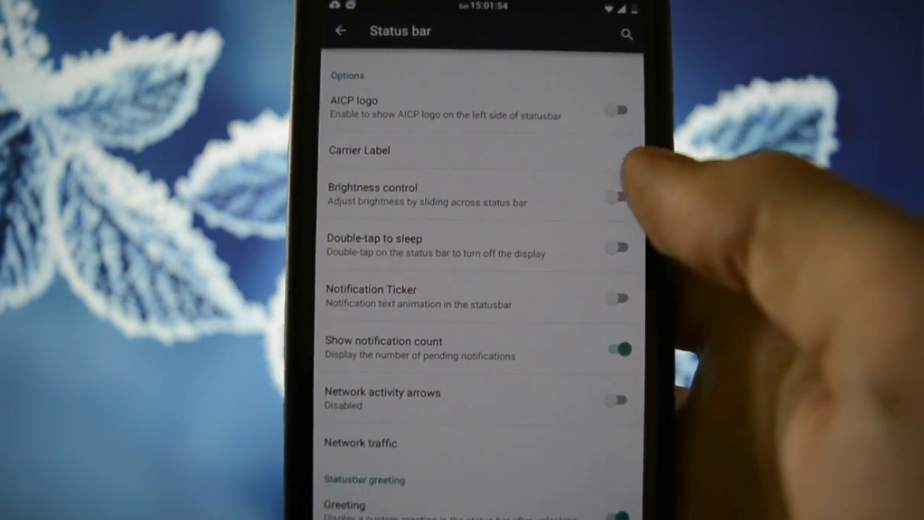
scroll("down", 3)
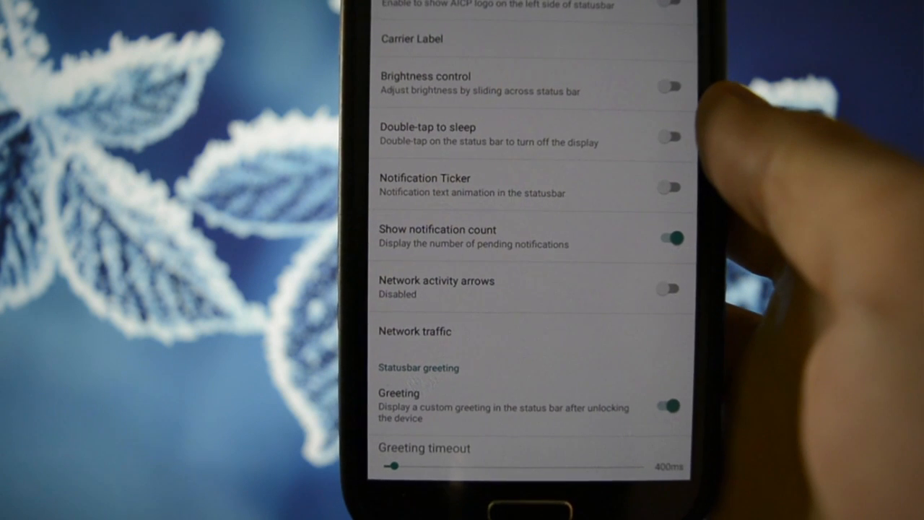
scroll("up", 3)
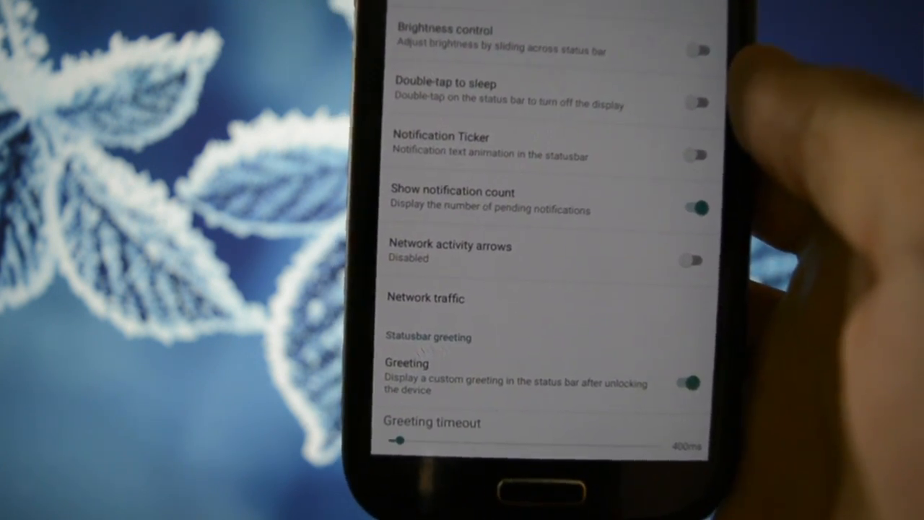
scroll("down", 3)
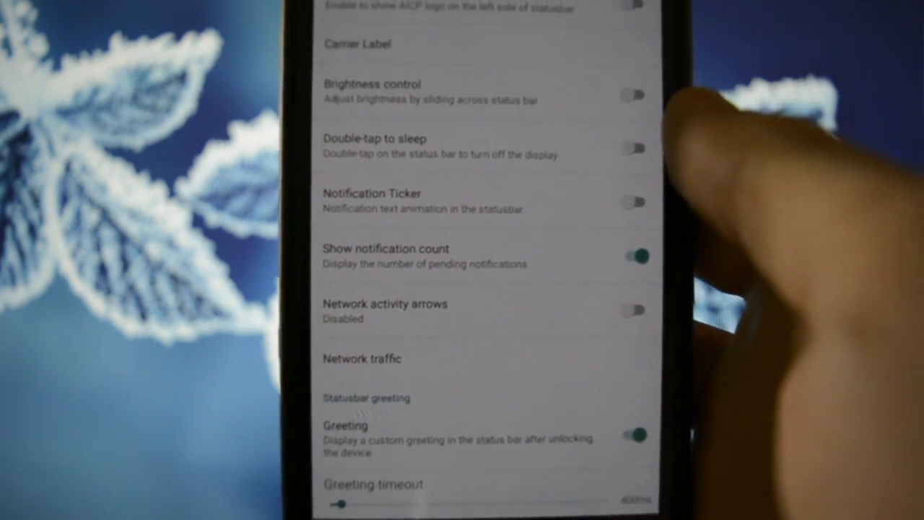